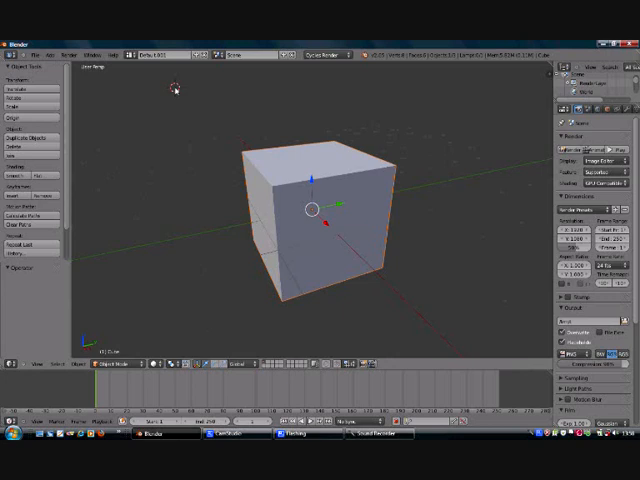
{"action": "mouse_move", "coordinate": [472, 108]}
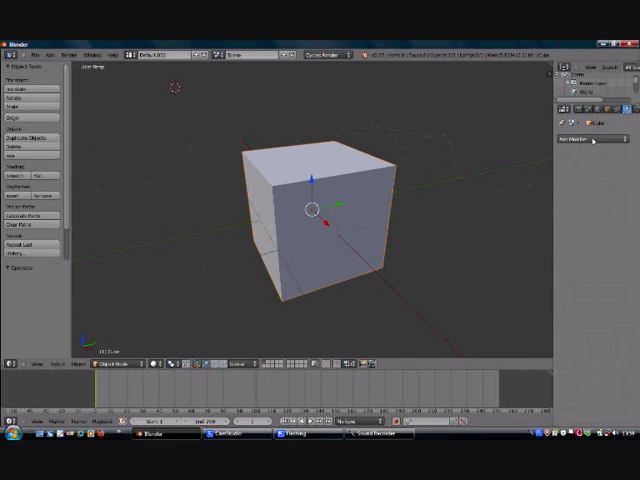
- Apply Smooth shading to the subdivided cube so the facets disappear
{"action": "left_click", "coordinate": [592, 138]}
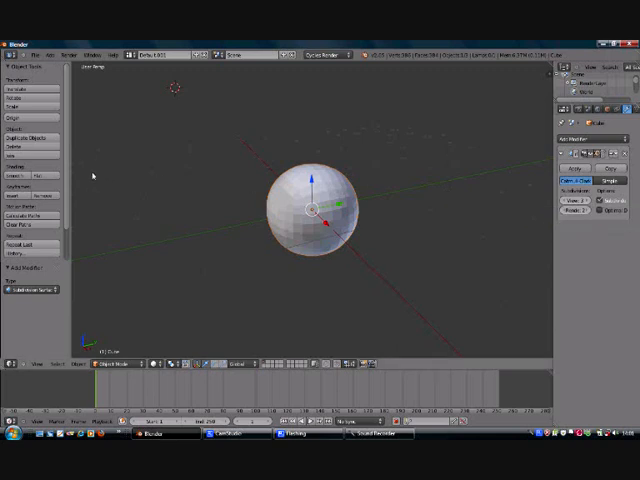
{"action": "mouse_move", "coordinate": [22, 172]}
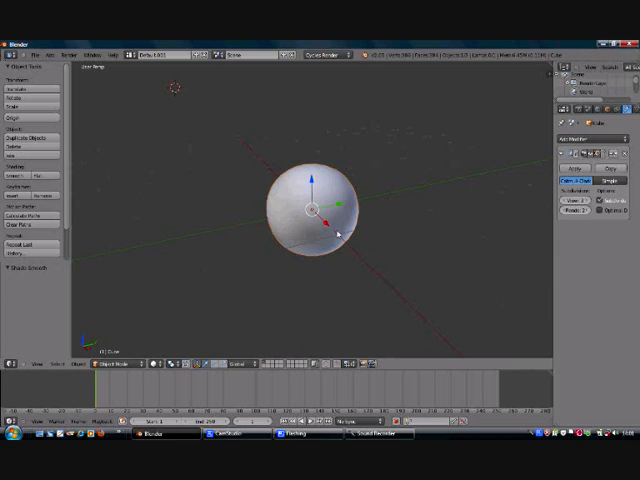
{"action": "mouse_move", "coordinate": [338, 232]}
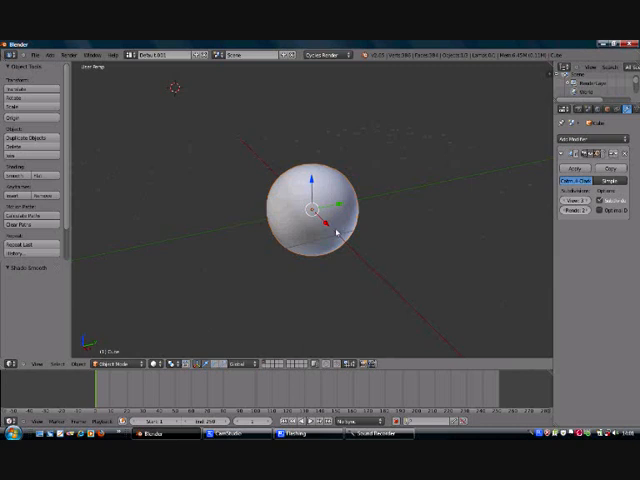
{"action": "mouse_move", "coordinate": [210, 368]}
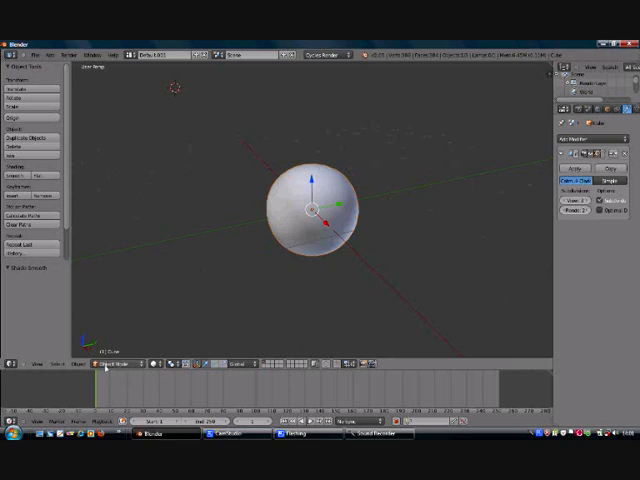
- Switch the subdivided cube from Object Mode into Edit Mode
{"action": "left_click", "coordinate": [116, 364]}
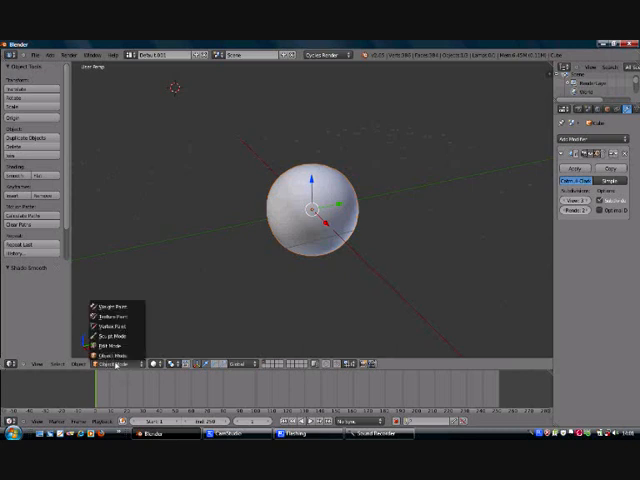
{"action": "mouse_move", "coordinate": [112, 354]}
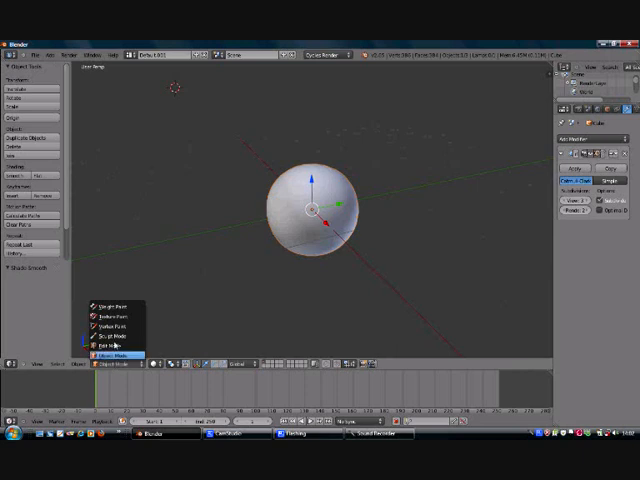
{"action": "mouse_move", "coordinate": [108, 344]}
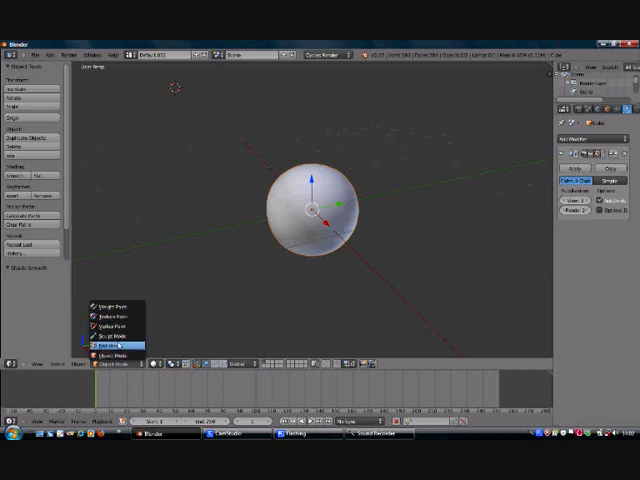
{"action": "left_click", "coordinate": [112, 344]}
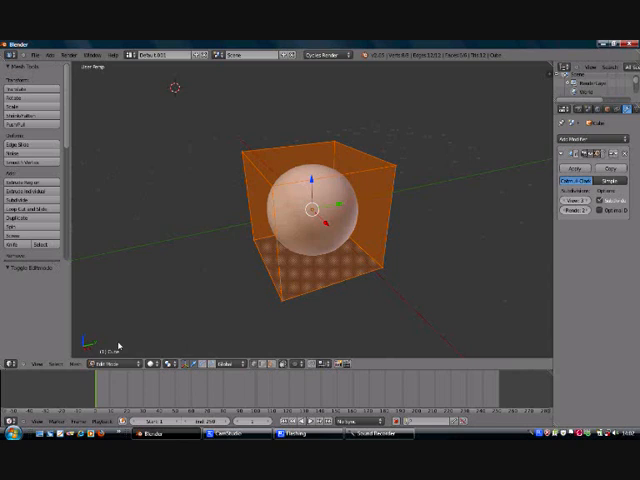
{"action": "mouse_move", "coordinate": [30, 210]}
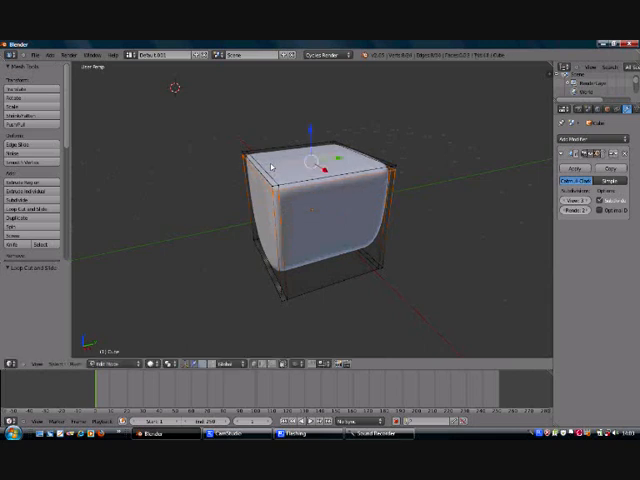
{"action": "mouse_move", "coordinate": [30, 210]}
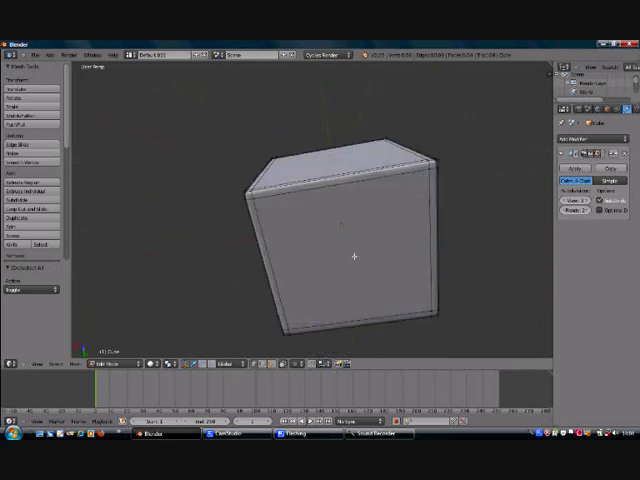
{"action": "mouse_move", "coordinate": [336, 224]}
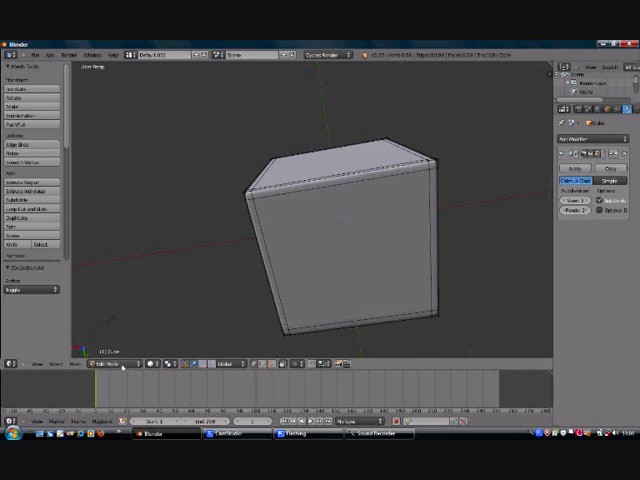
- Return the bevelled cube from Edit Mode to Object Mode
{"action": "left_click", "coordinate": [110, 364]}
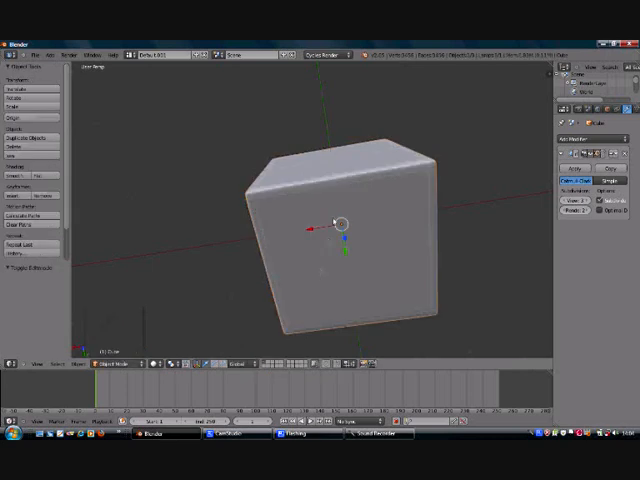